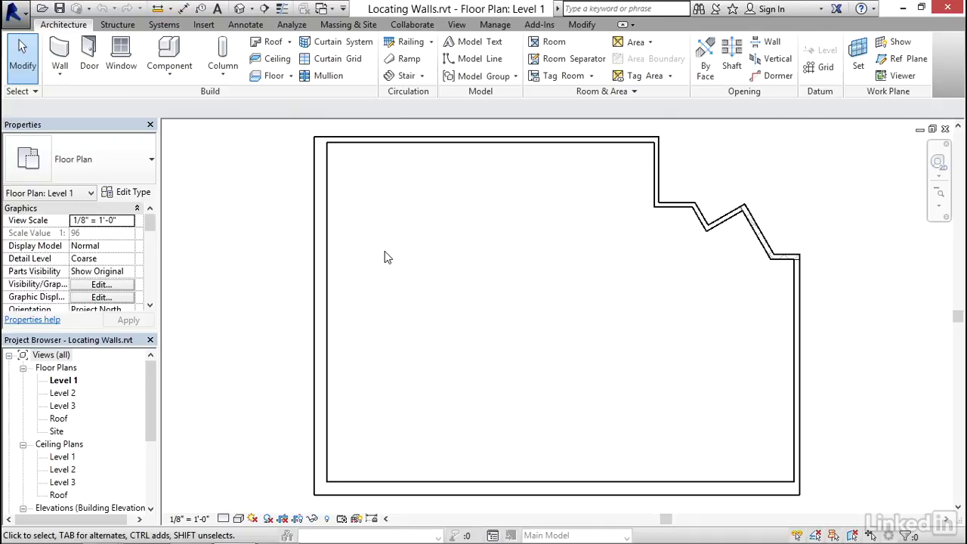
mouse_move(391, 260)
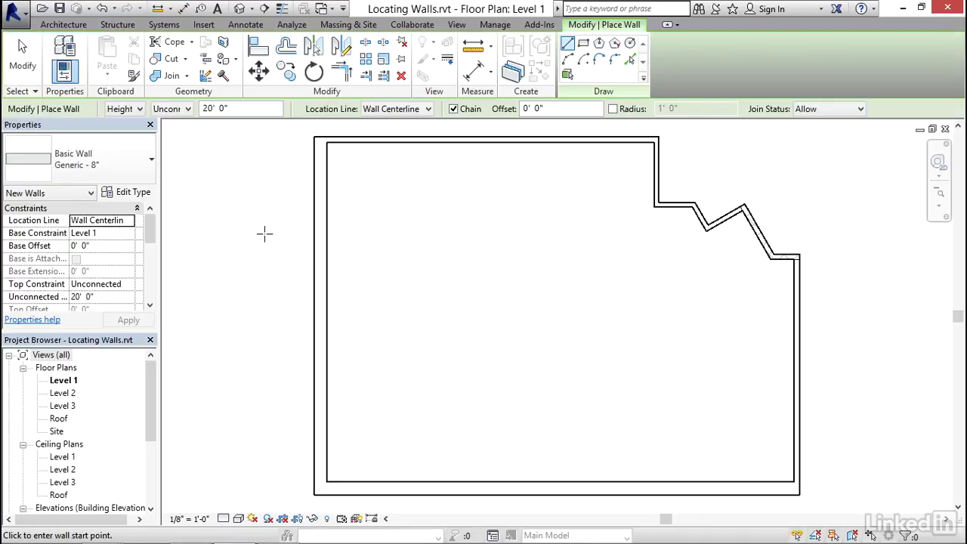
mouse_move(552, 76)
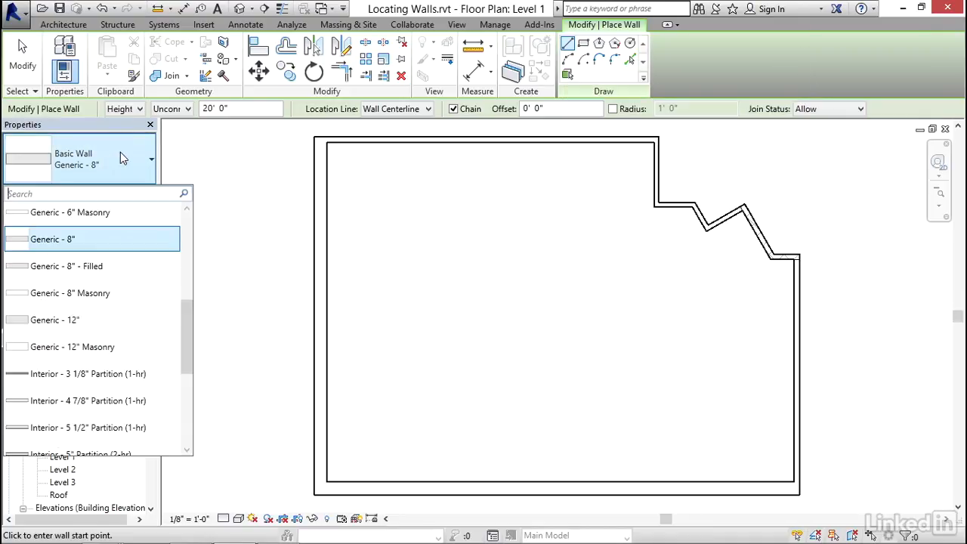
mouse_move(109, 156)
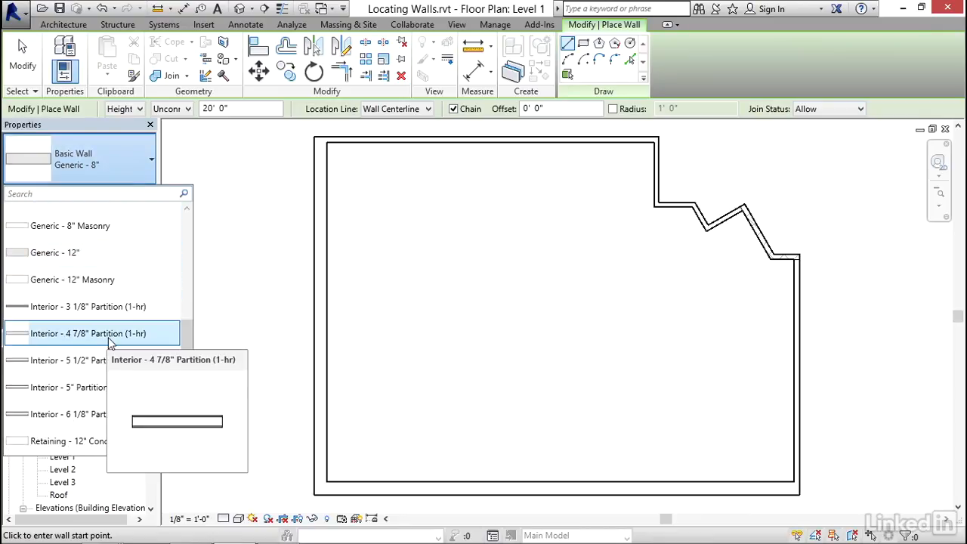
mouse_move(82, 341)
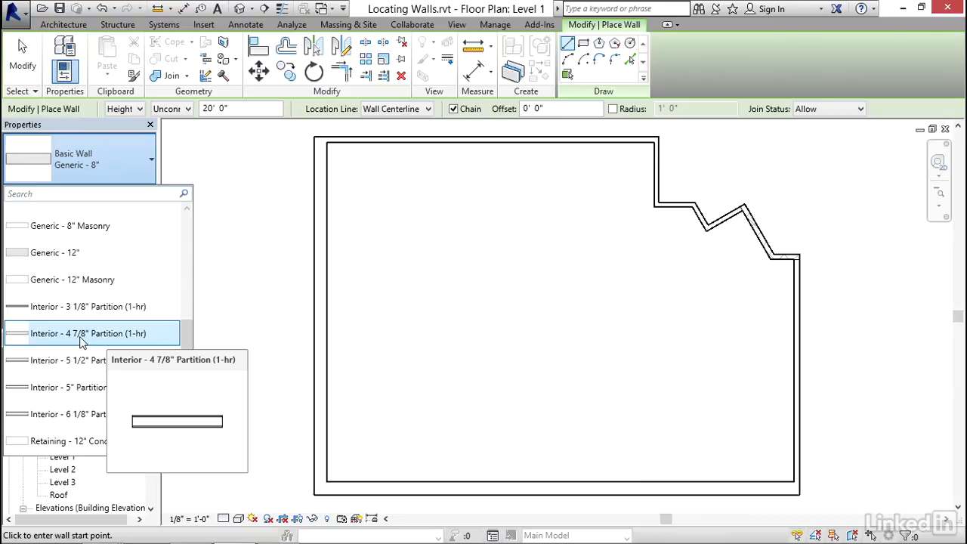
Choose the Interior 4 7/8" Partition (1-hr) wall type for the Wall tool
left_click(88, 334)
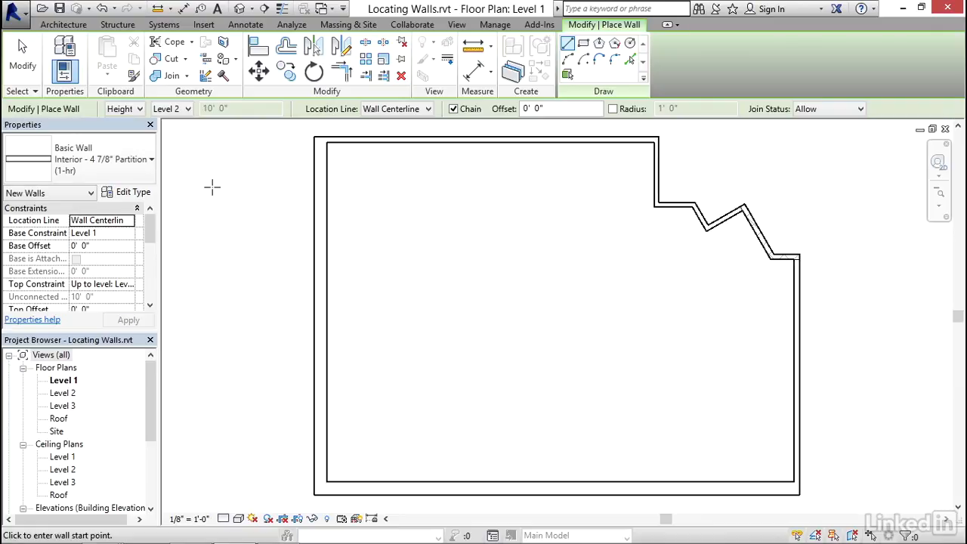
mouse_move(223, 175)
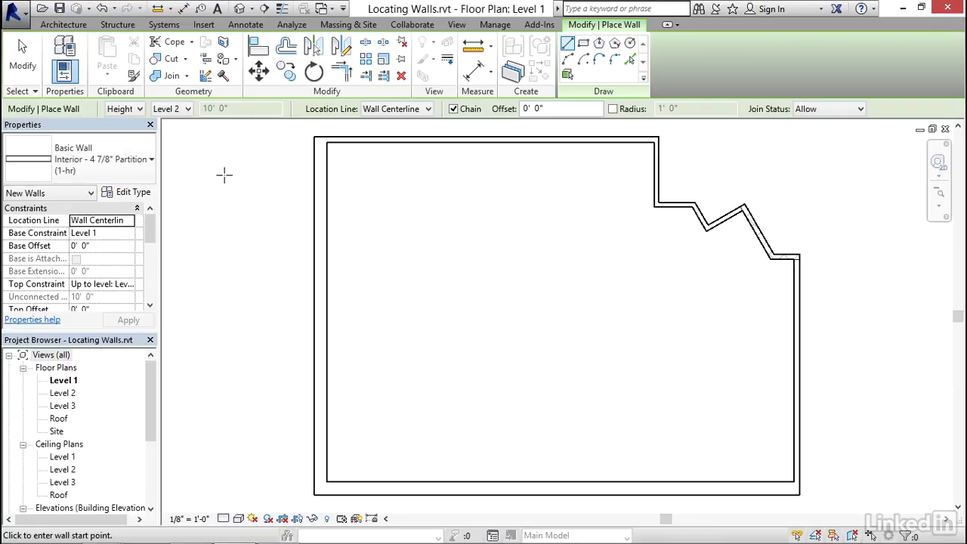
mouse_move(225, 219)
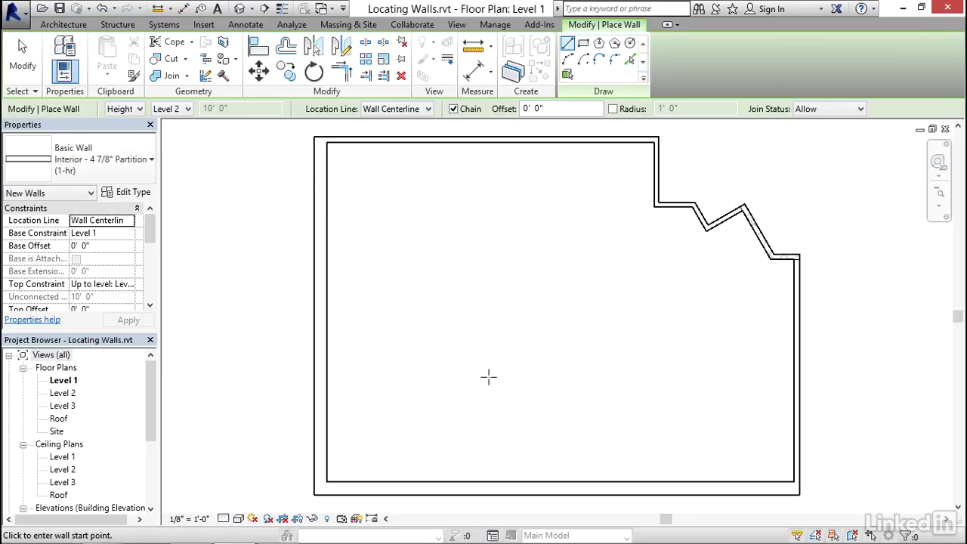
mouse_move(544, 154)
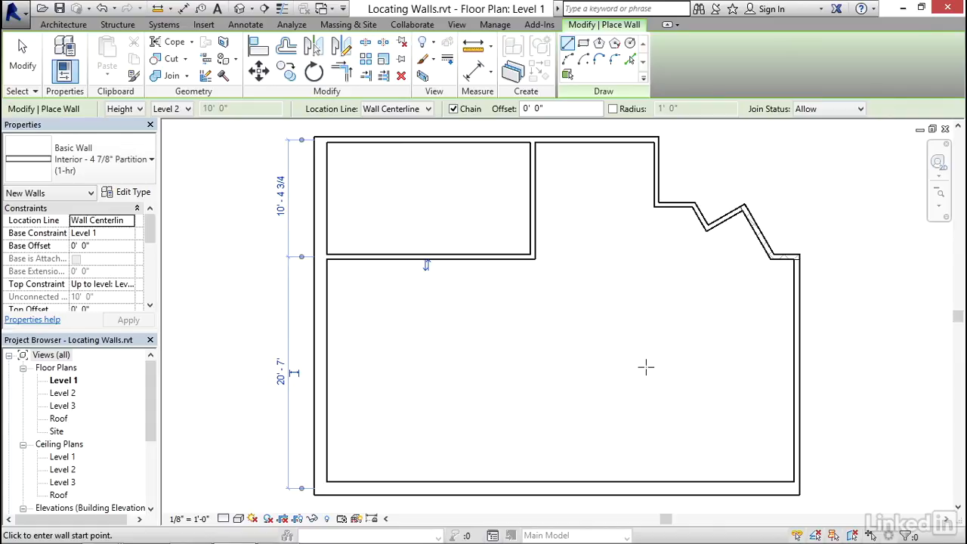
mouse_move(646, 308)
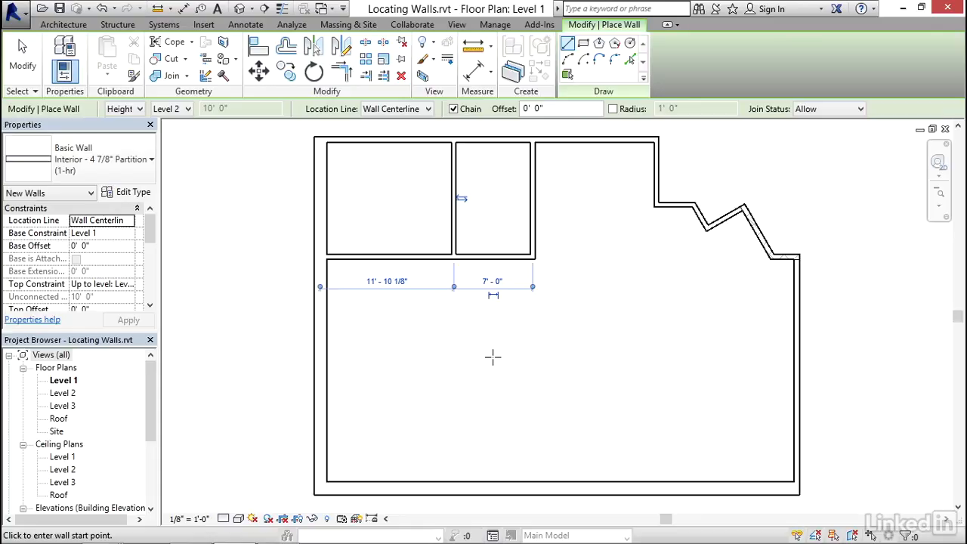
mouse_move(408, 354)
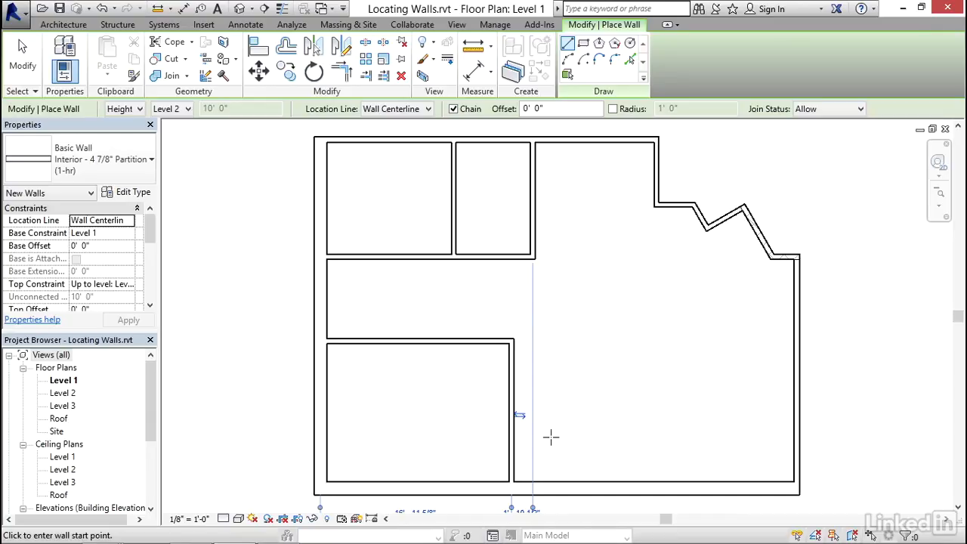
mouse_move(378, 335)
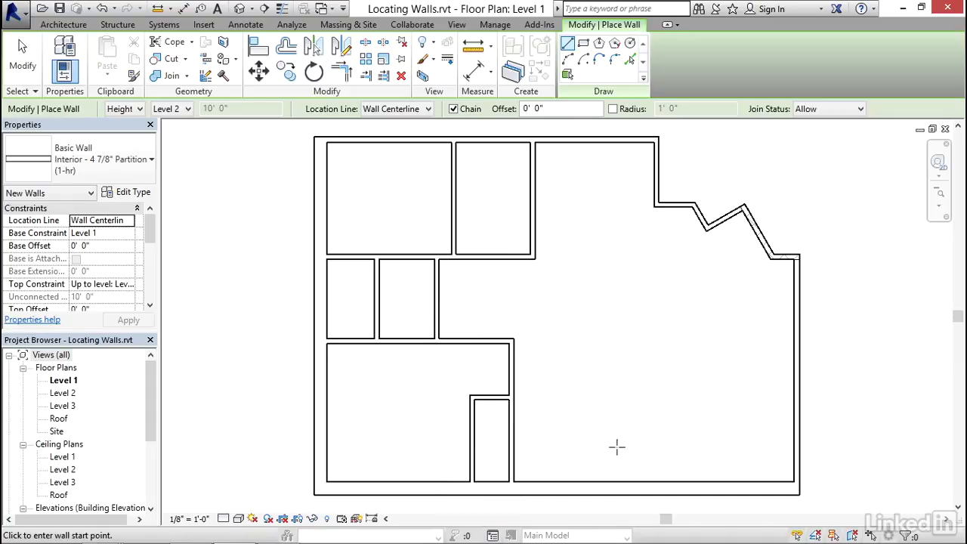
mouse_move(483, 218)
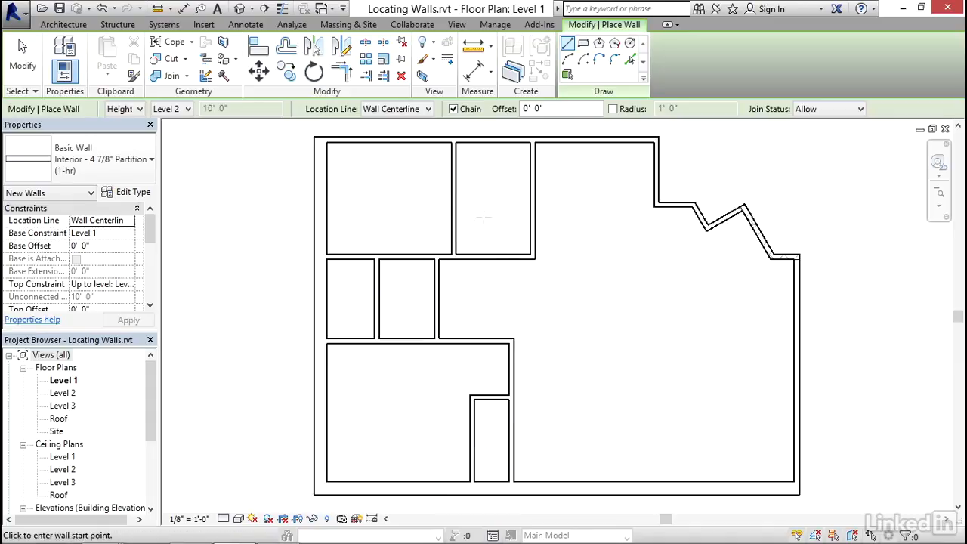
mouse_move(350, 296)
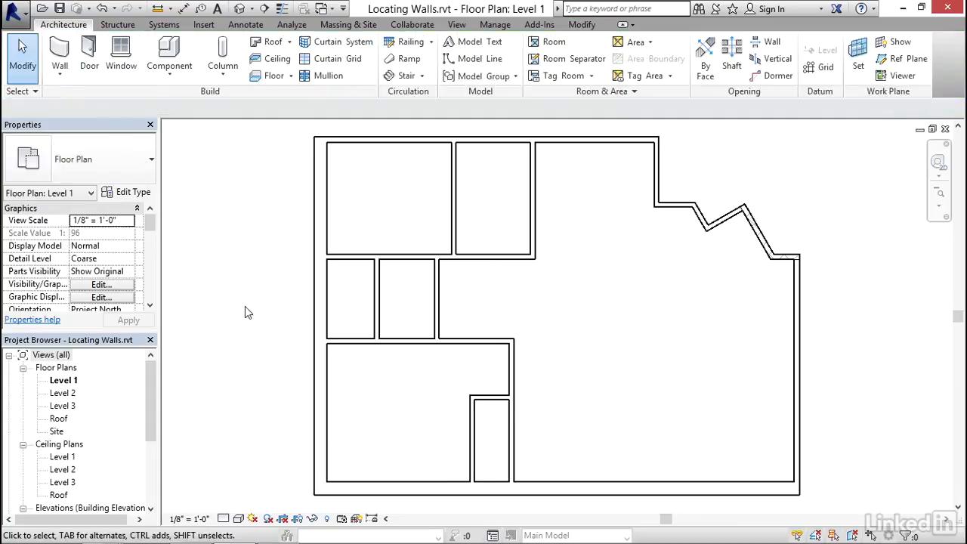
mouse_move(247, 313)
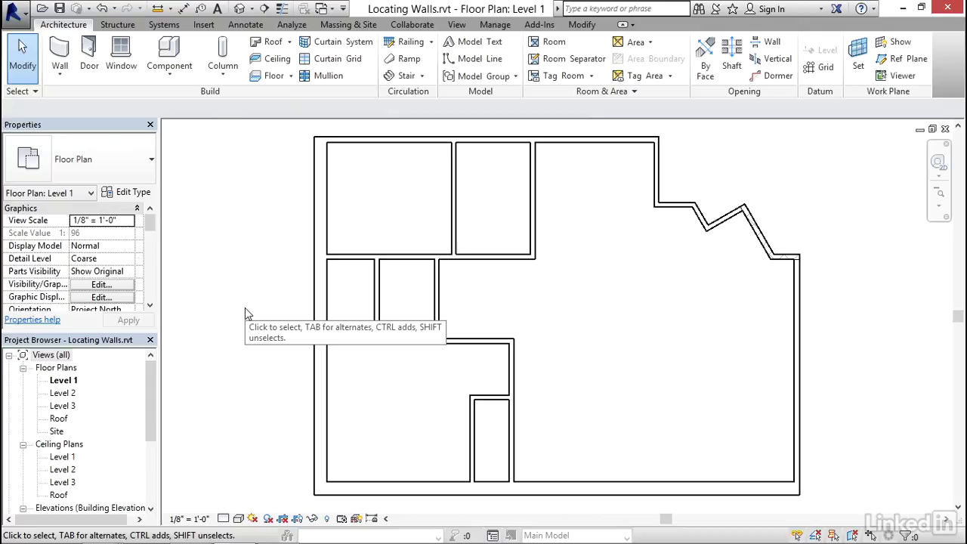
mouse_move(592, 323)
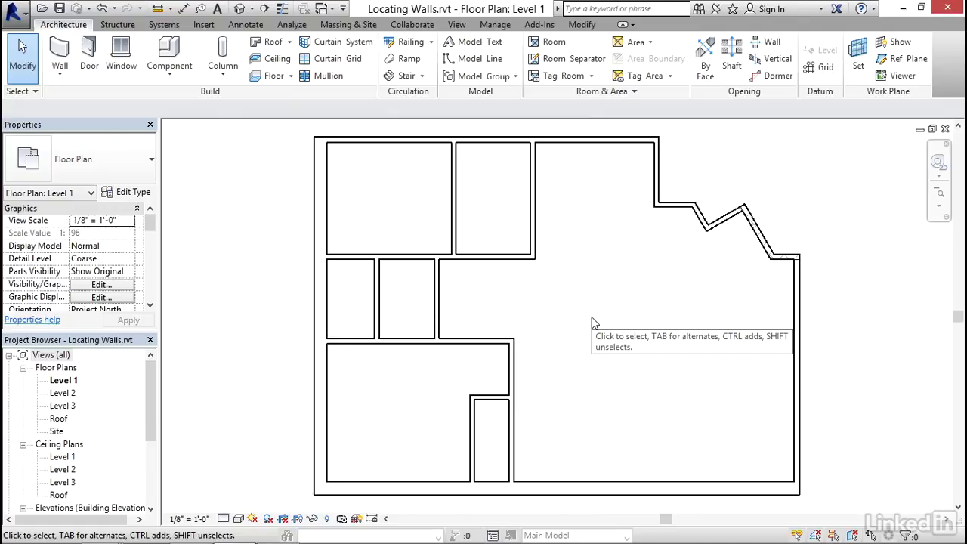
mouse_move(594, 323)
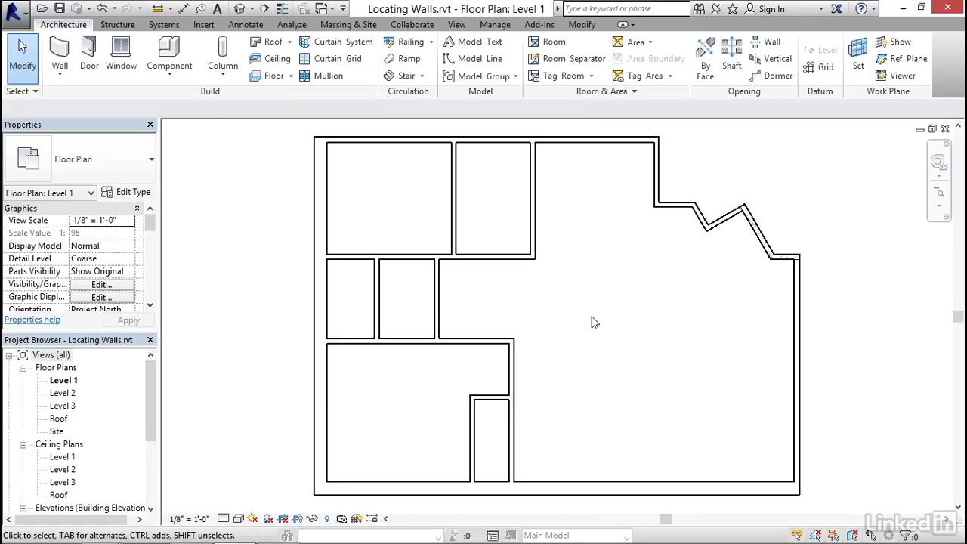
Reposition the top middle vertical partition so its right room reads 9'-0" face to face
left_click(532, 204)
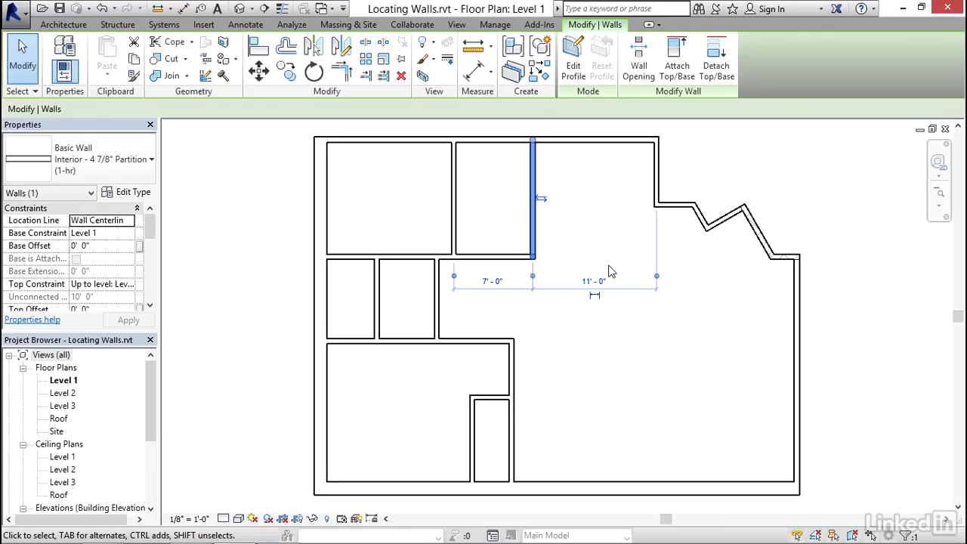
left_click(596, 281)
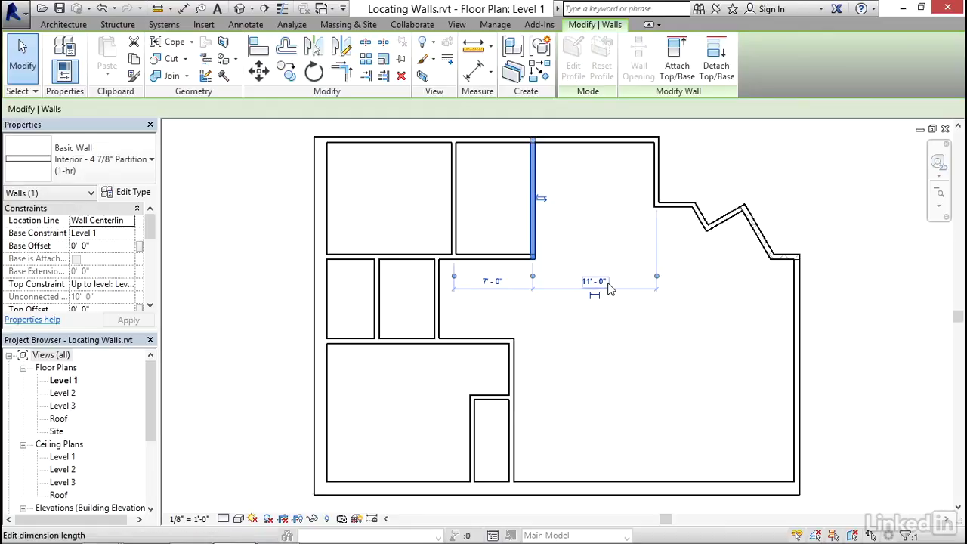
mouse_move(597, 290)
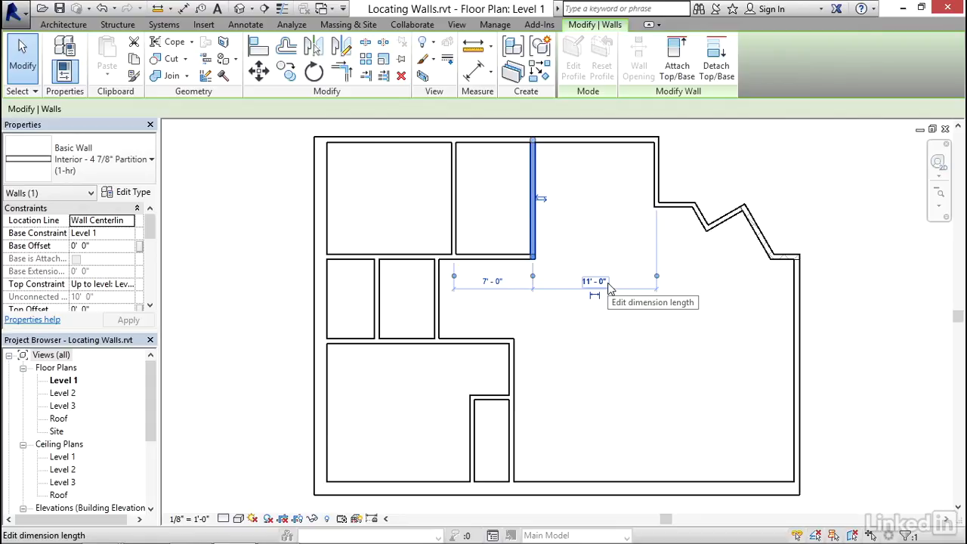
mouse_move(657, 280)
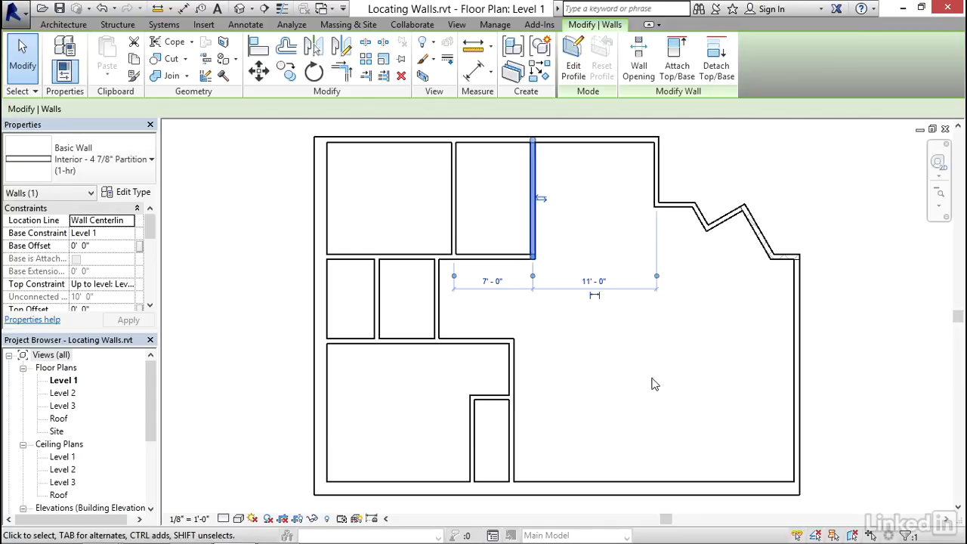
mouse_move(695, 279)
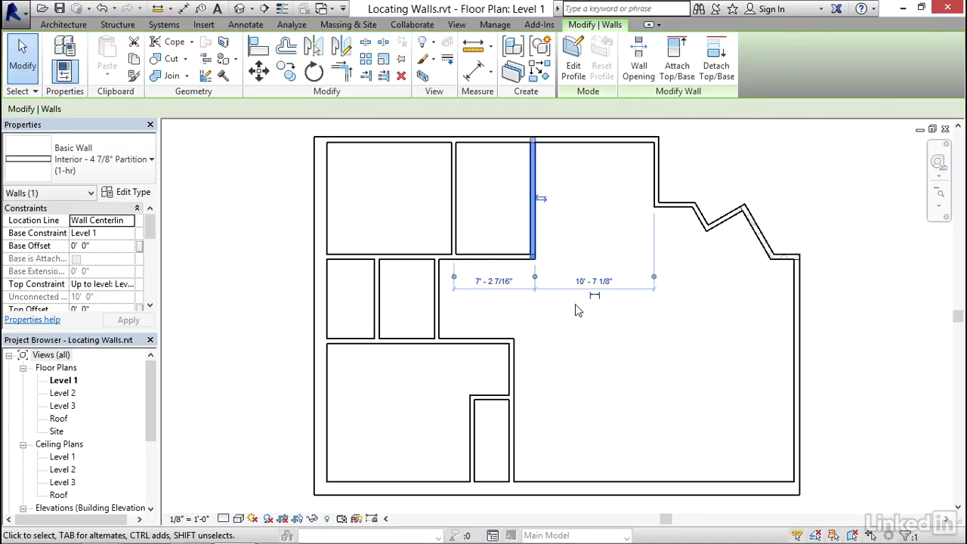
left_click(594, 281)
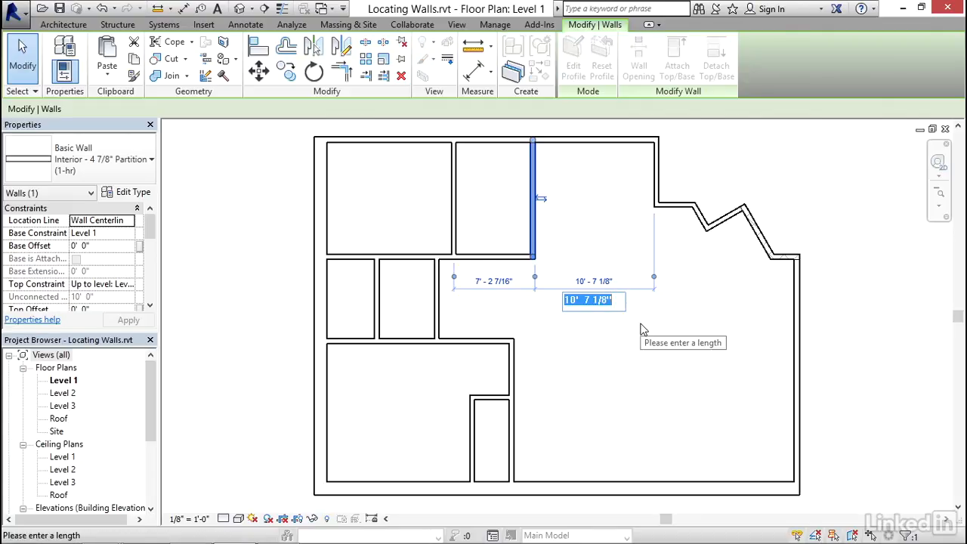
type("9")
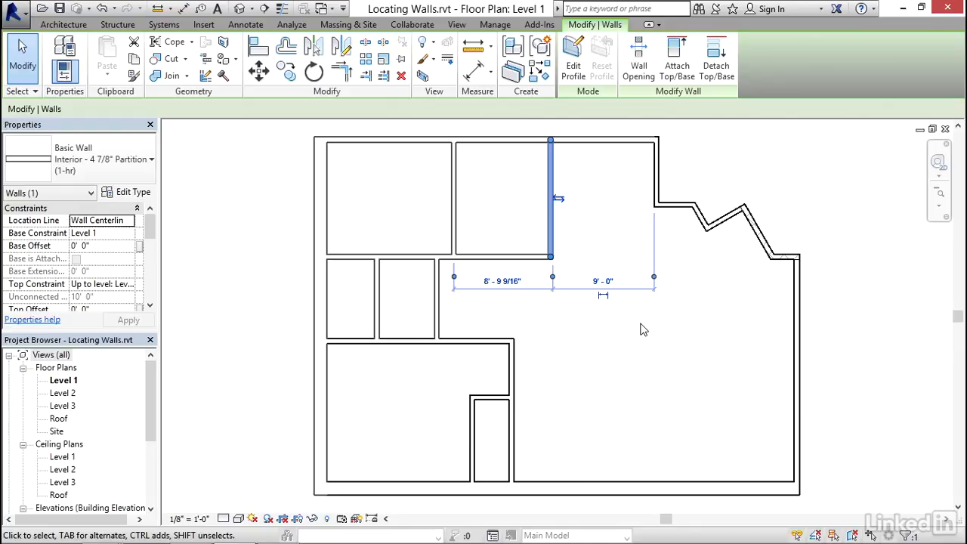
mouse_move(610, 331)
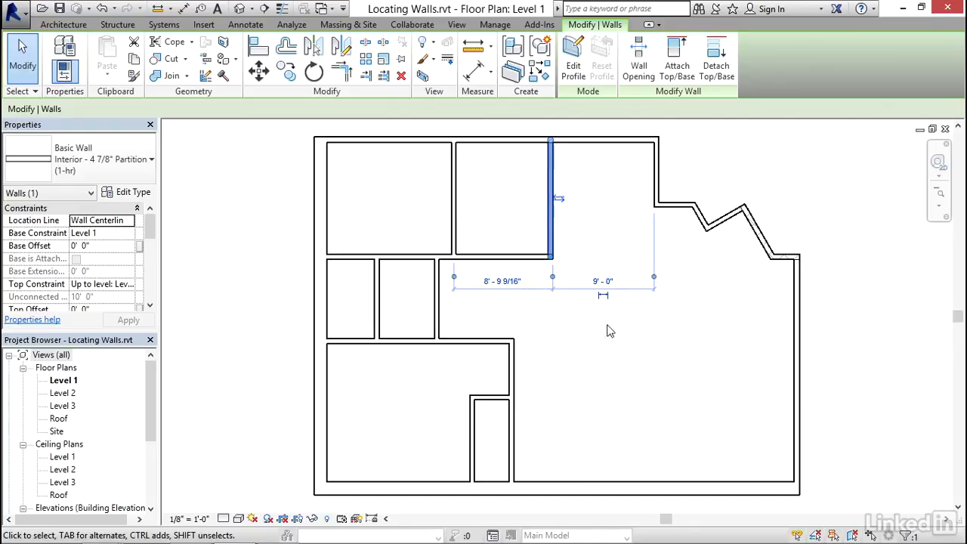
mouse_move(636, 353)
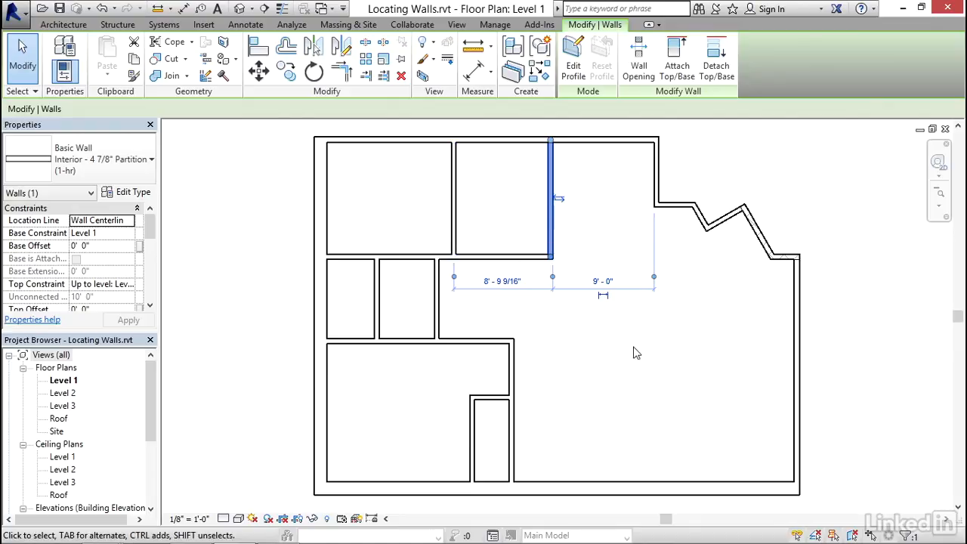
mouse_move(383, 302)
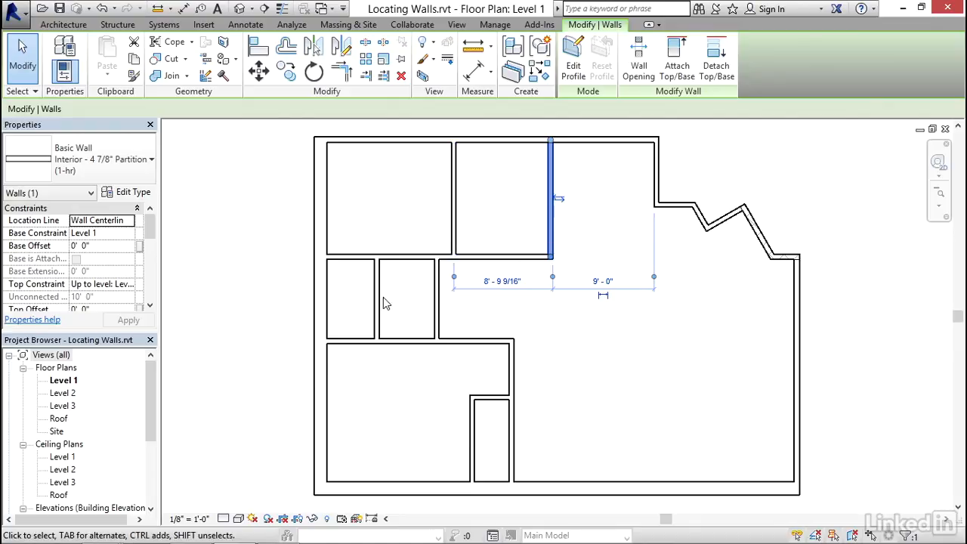
left_click(501, 279)
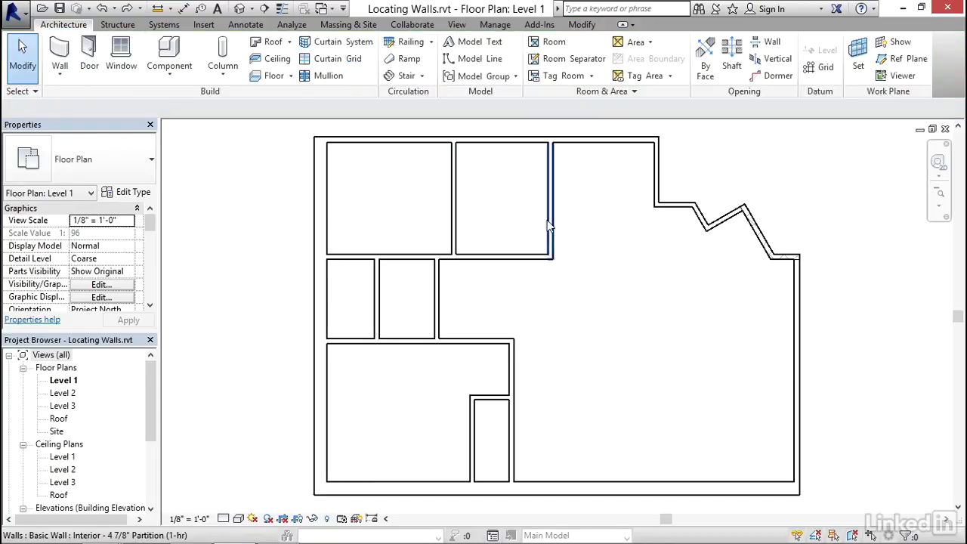
left_click(551, 196)
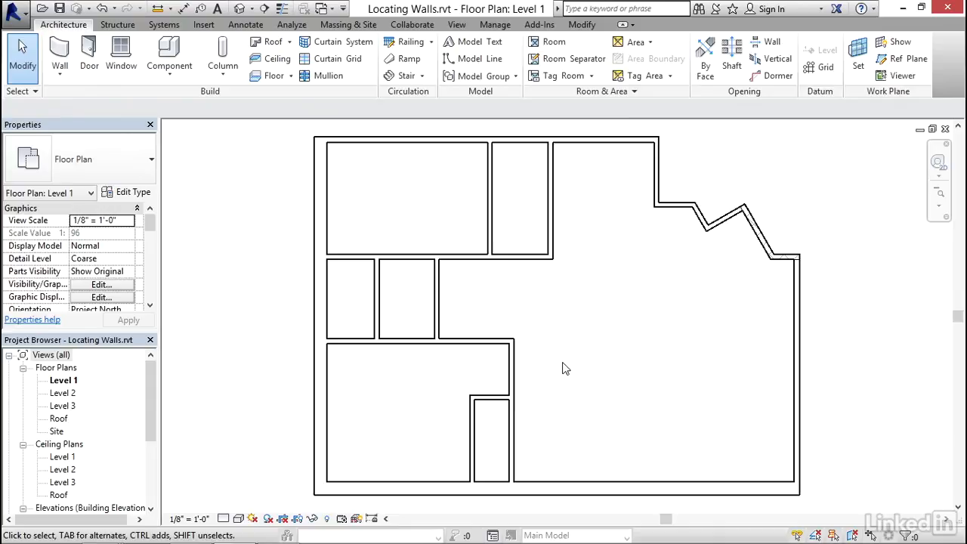
Place the upper horizontal partition 10'-0" from the top wall, adjusting its witness line reference
left_click(438, 257)
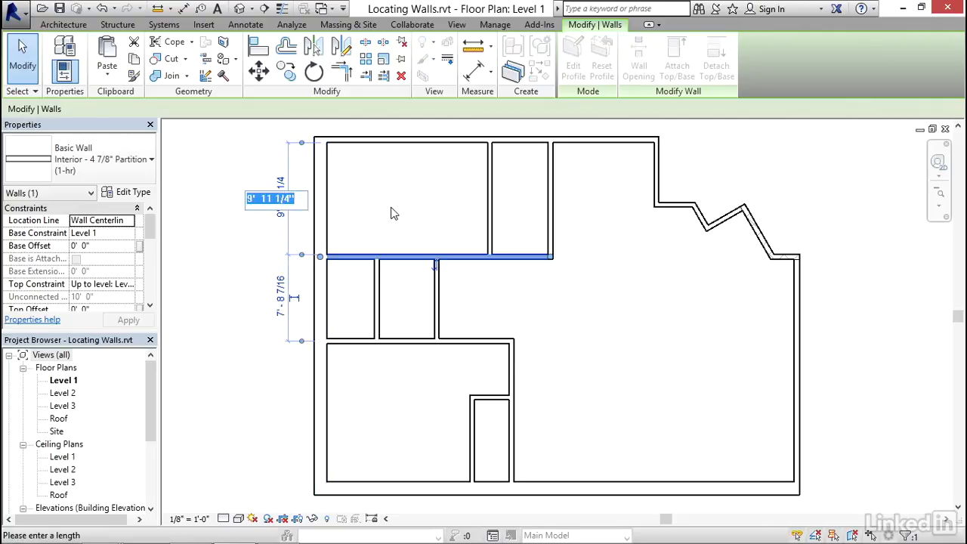
mouse_move(362, 259)
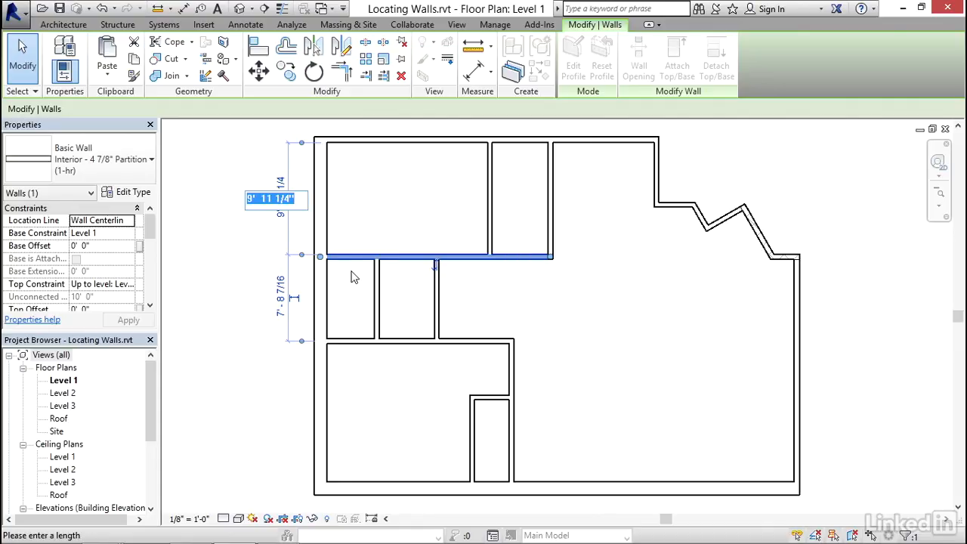
type("10' 0\"")
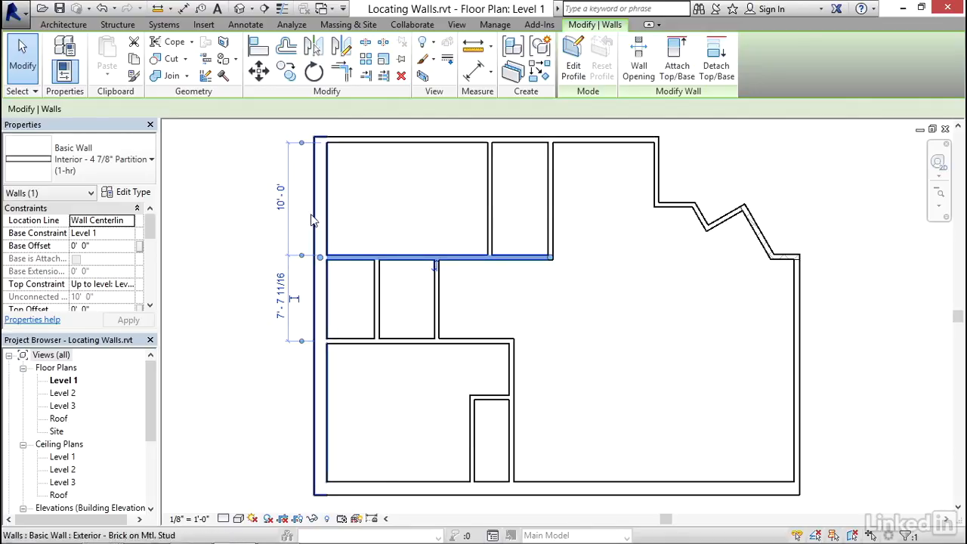
type("12")
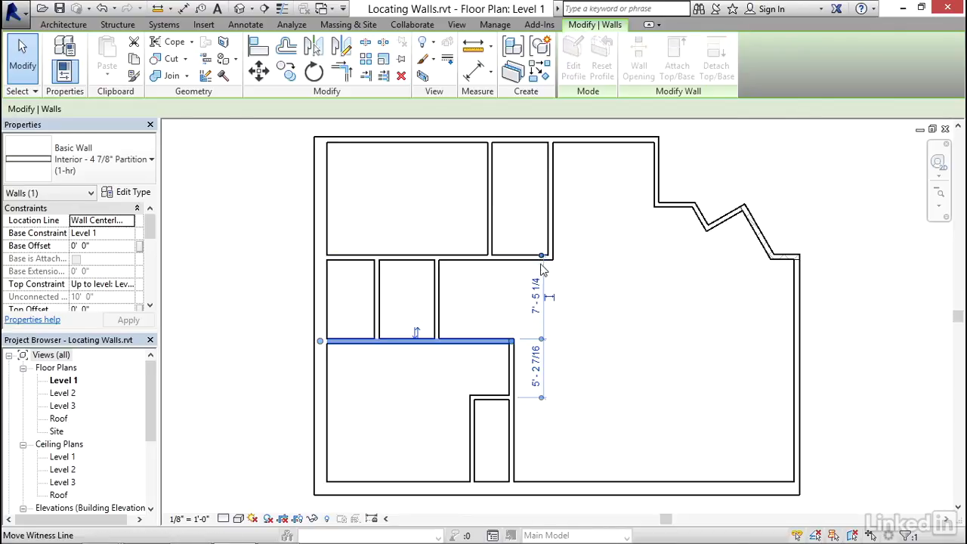
left_click(540, 299)
type("8' 0")
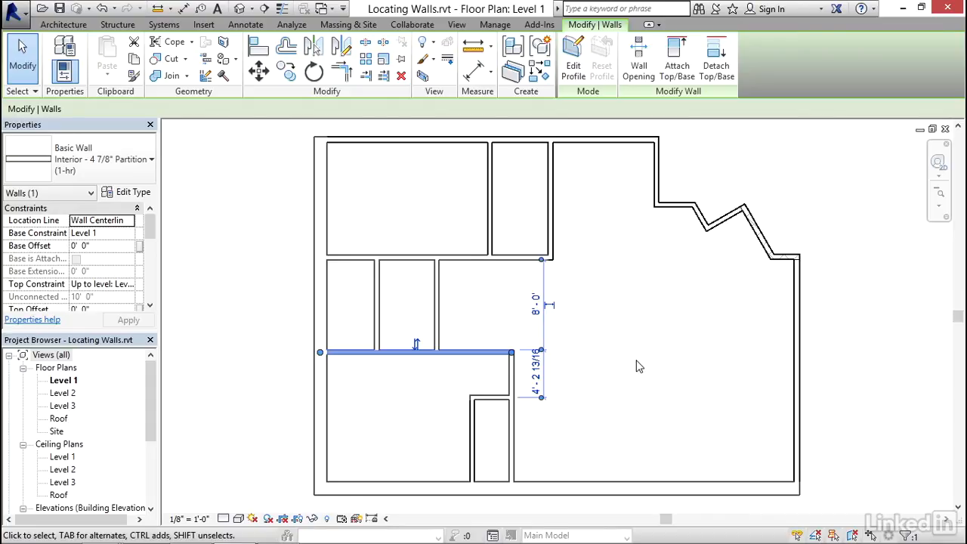
left_click(620, 363)
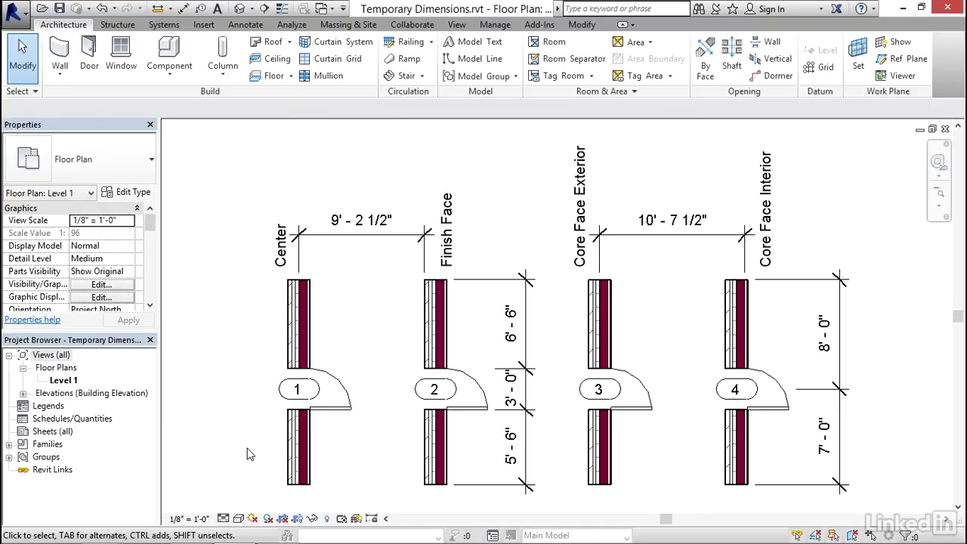
Study the Temporary Dimensions reference diagram, then bring up the list of open views
left_click(445, 230)
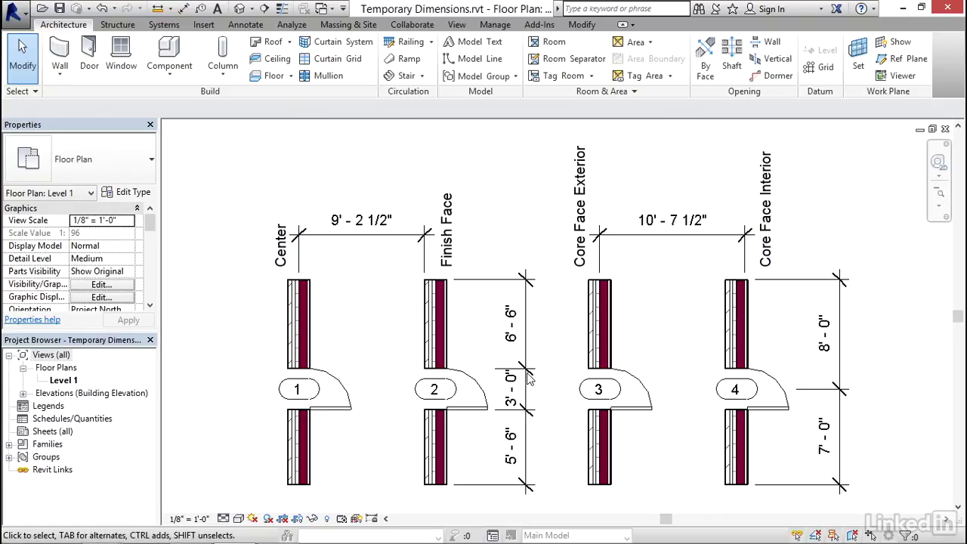
mouse_move(491, 448)
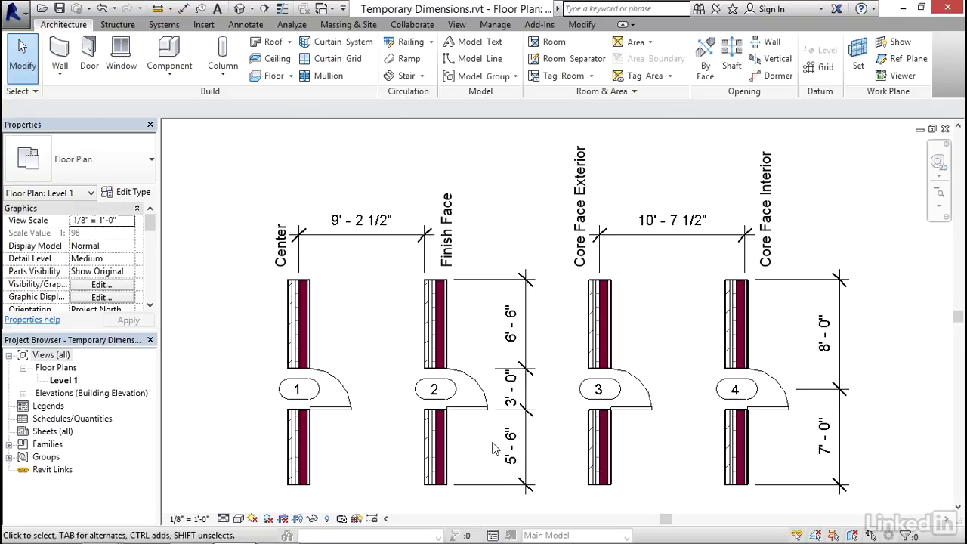
mouse_move(501, 423)
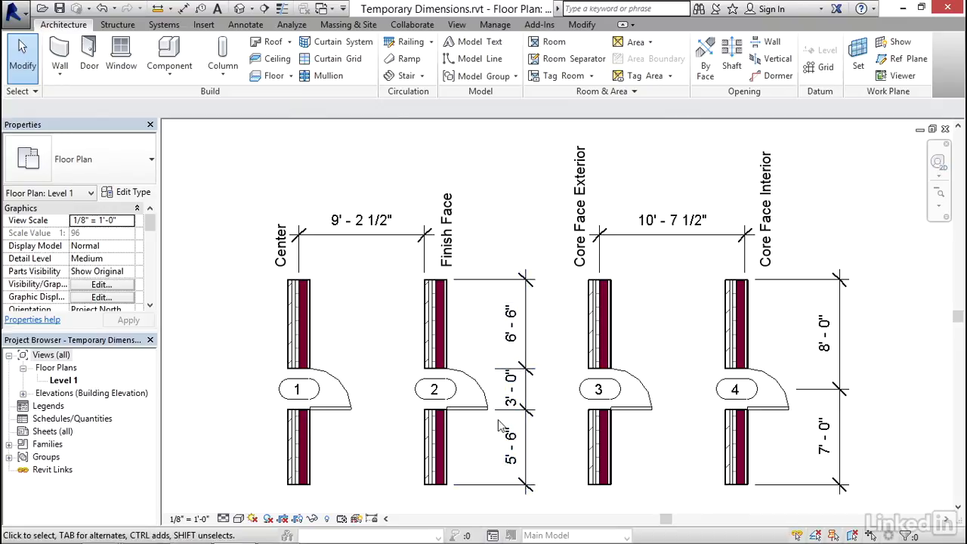
mouse_move(511, 200)
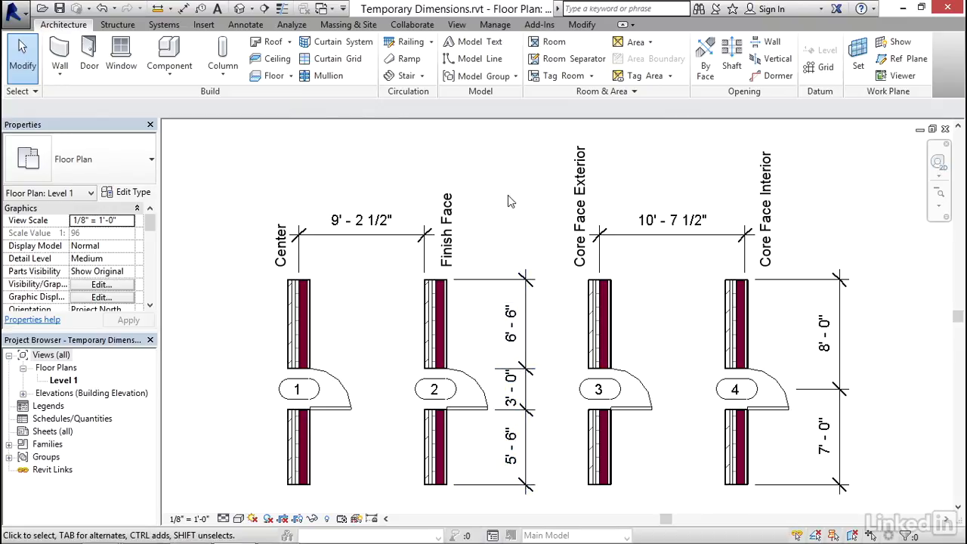
left_click(323, 9)
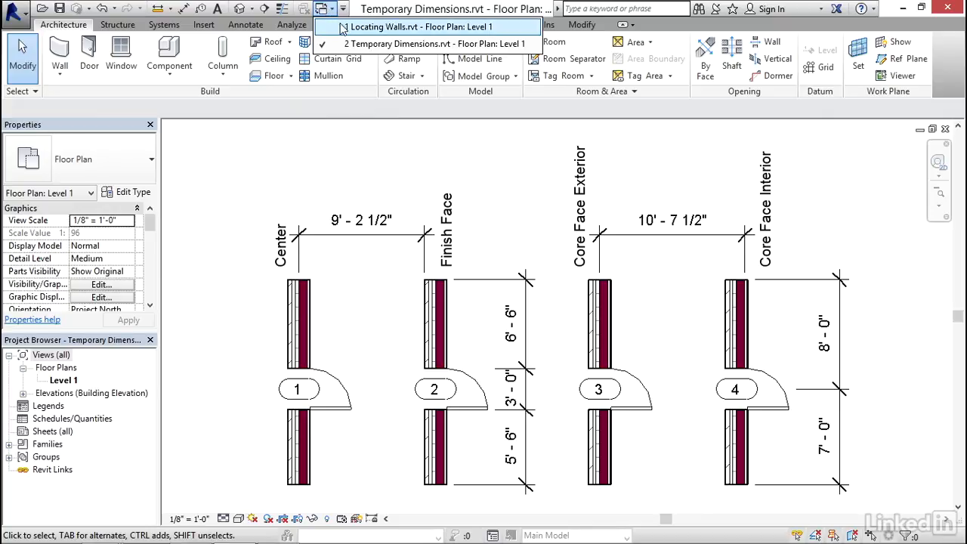
In Temporary Dimensions settings, measure walls from Faces and doors/windows from Openings
left_click(417, 27)
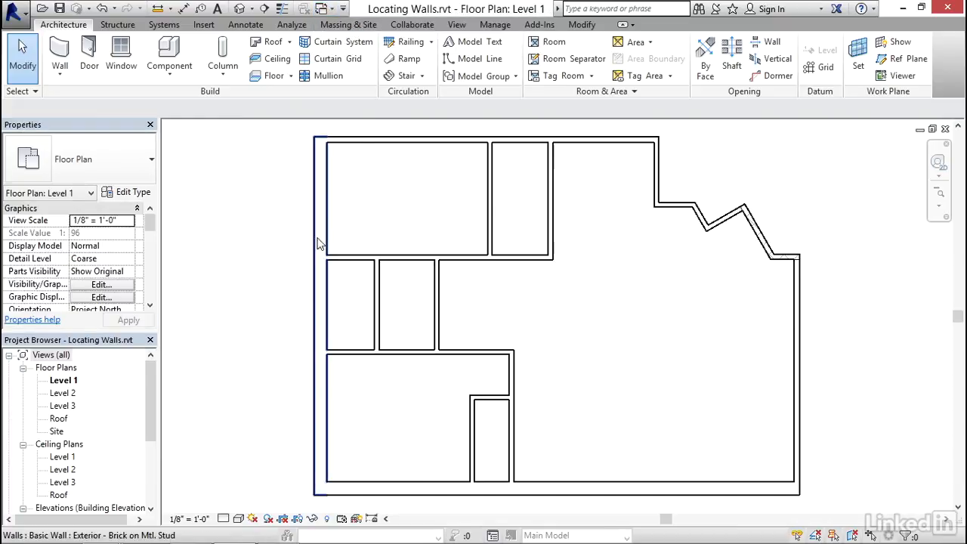
left_click(495, 24)
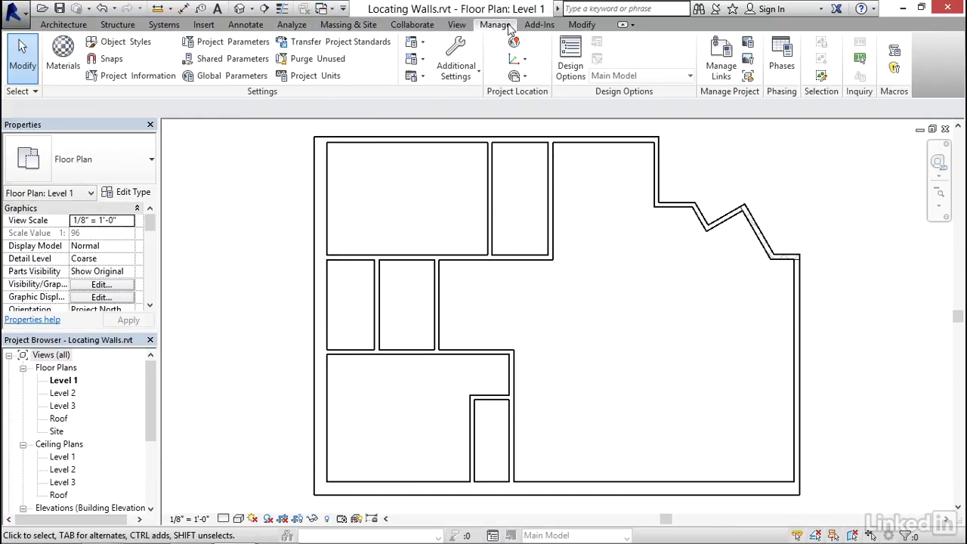
left_click(456, 57)
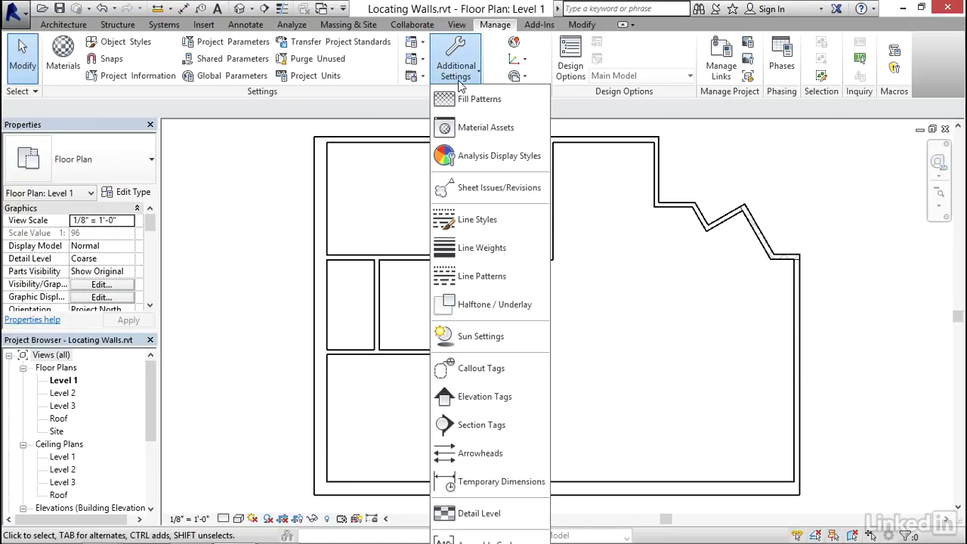
mouse_move(480, 453)
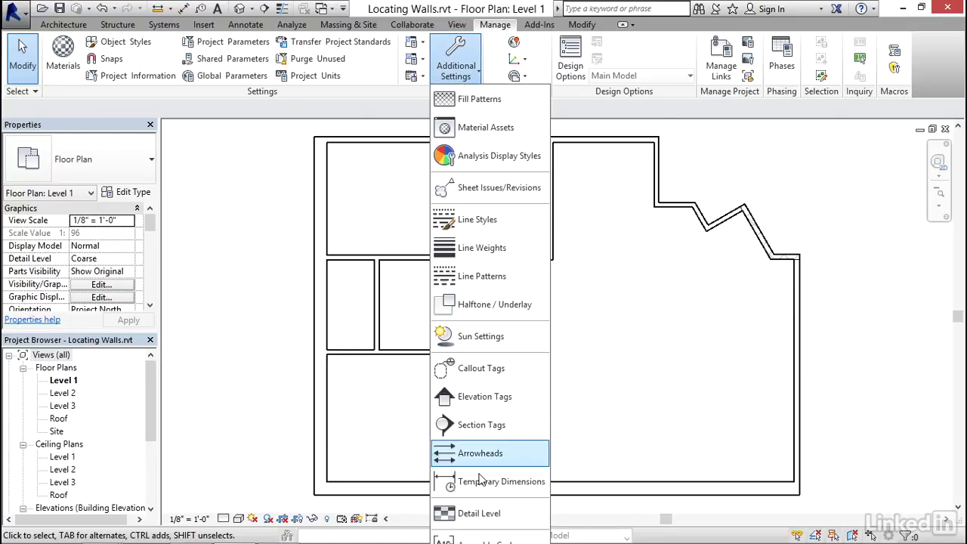
mouse_move(483, 480)
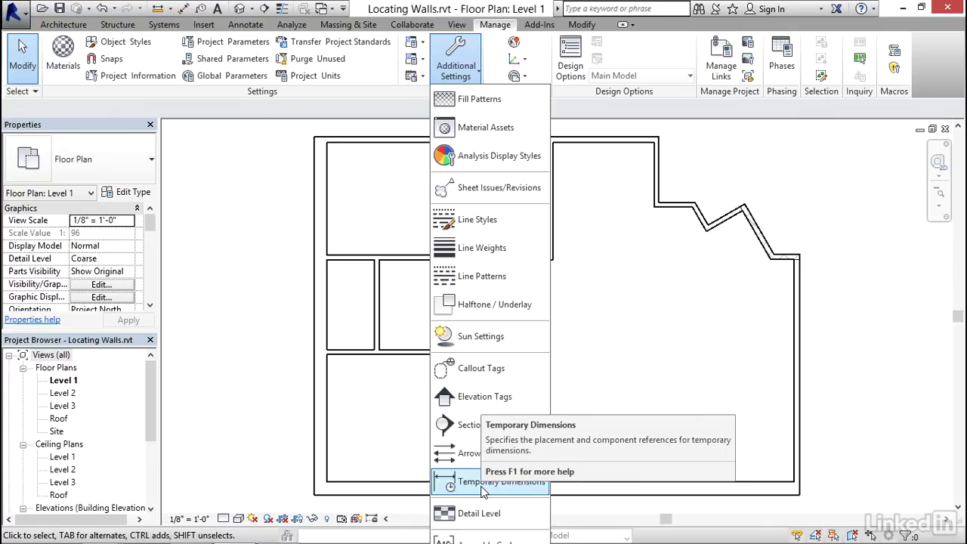
left_click(502, 480)
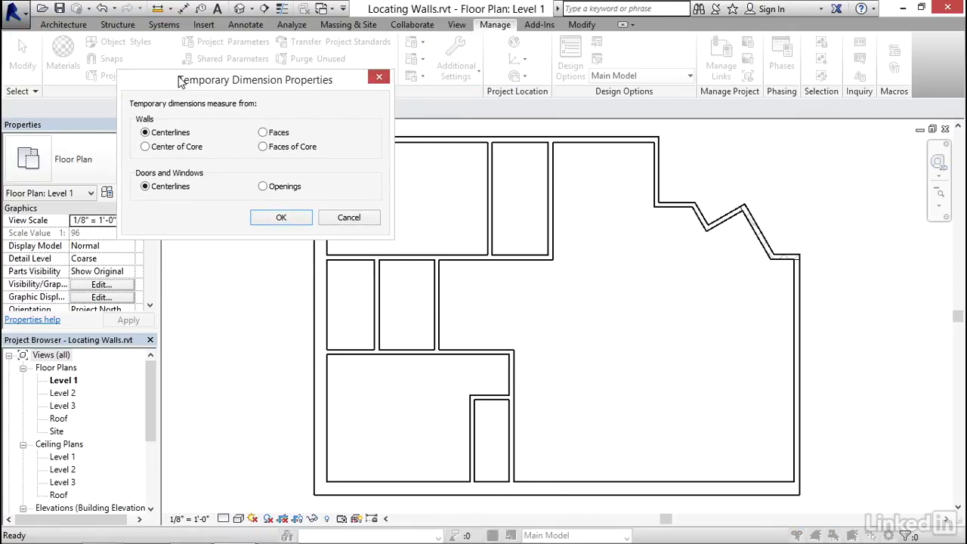
mouse_move(317, 93)
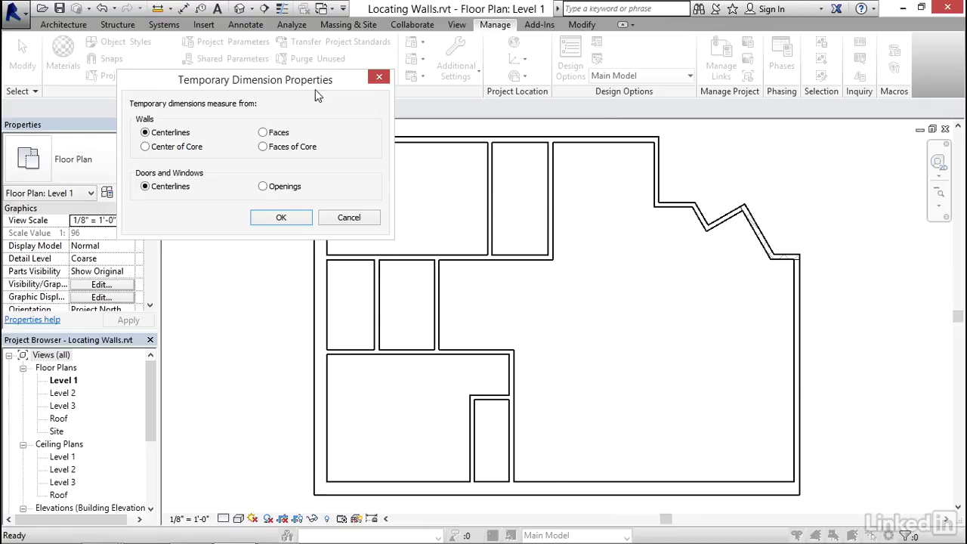
mouse_move(233, 118)
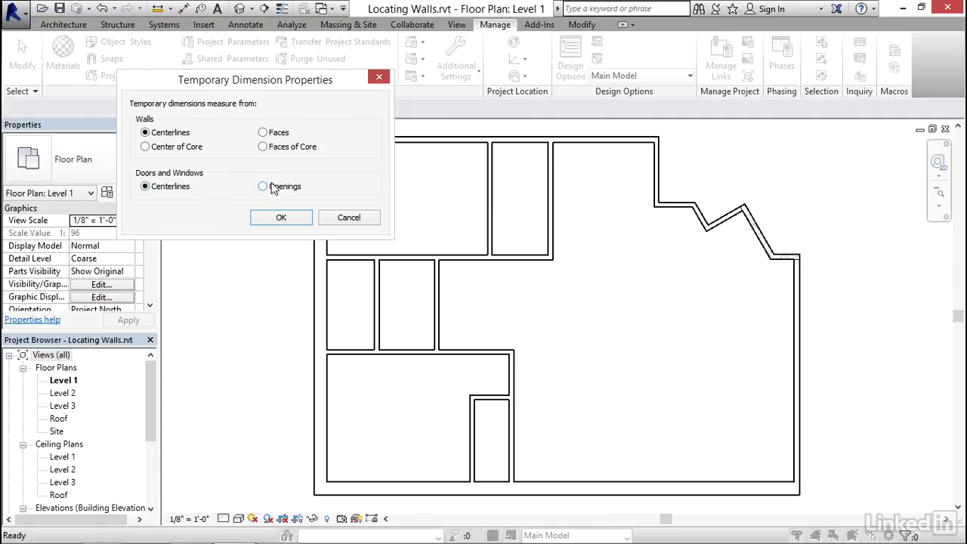
left_click(263, 131)
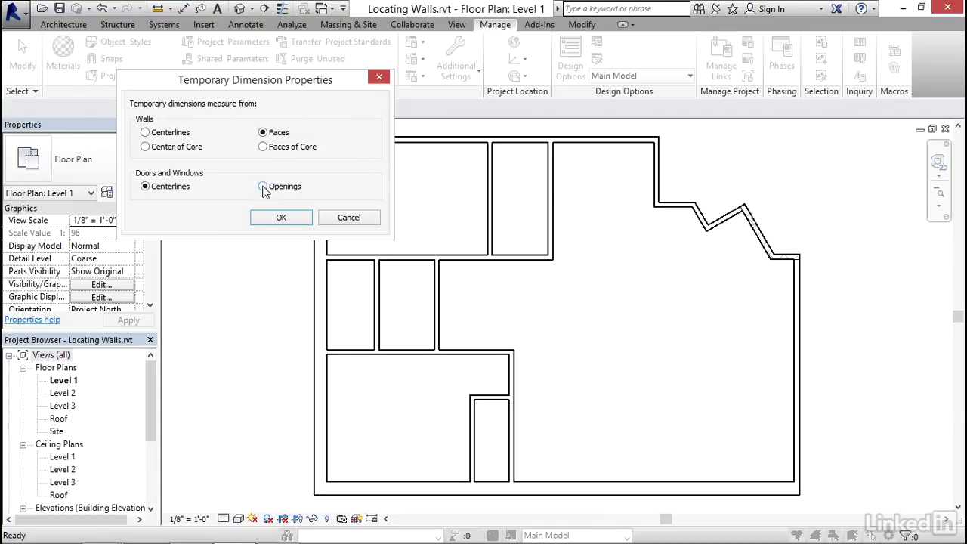
left_click(263, 186)
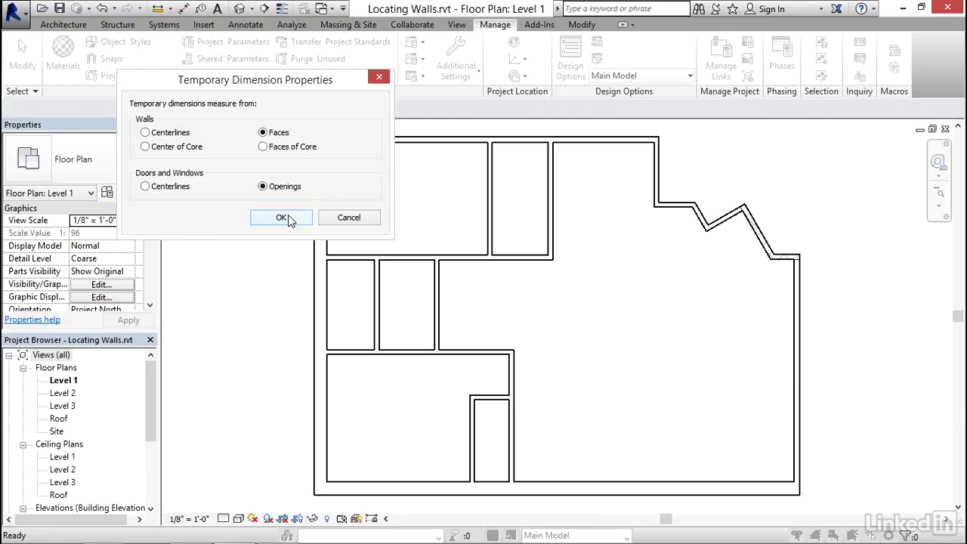
left_click(281, 217)
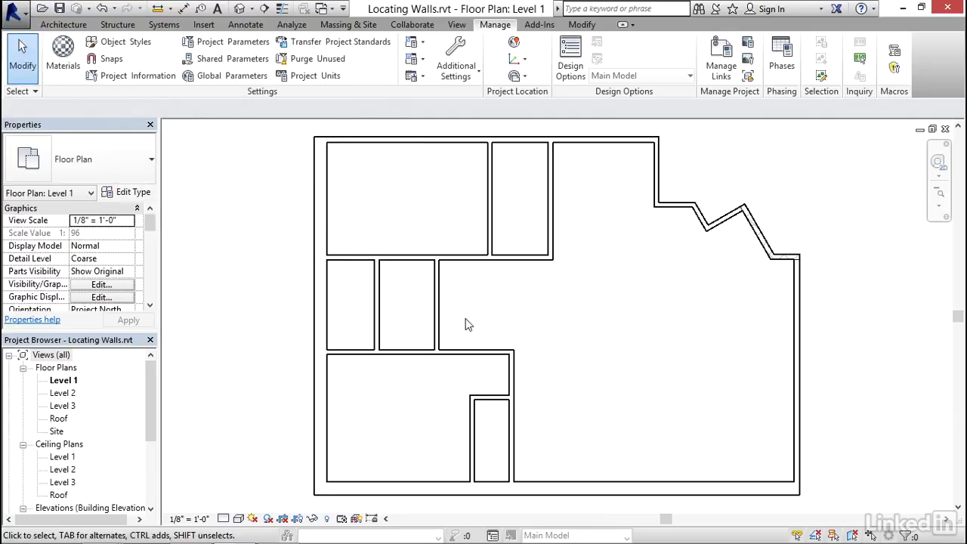
Set the vertical partition between the small rooms to an exact face-to-face width, then select the short bottom wall
left_click(376, 302)
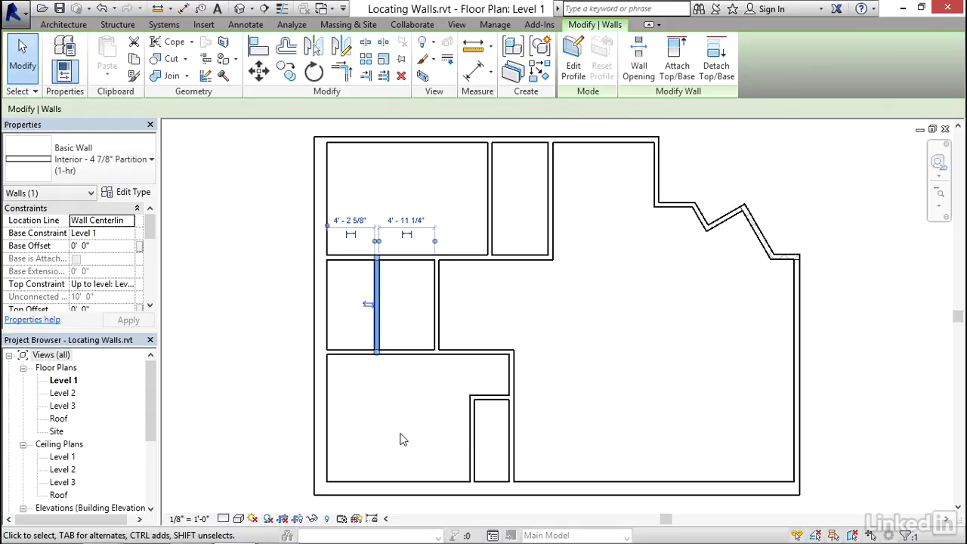
mouse_move(482, 381)
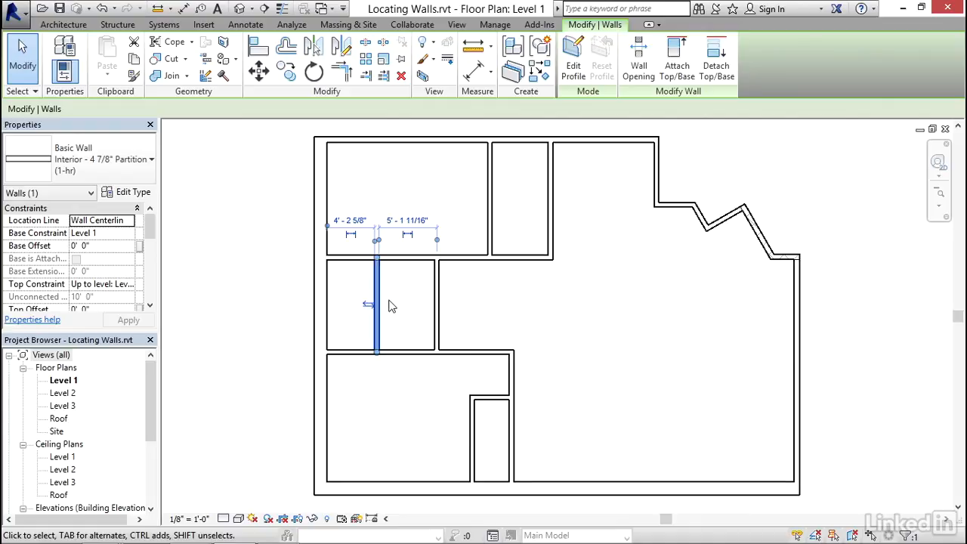
left_click(349, 238)
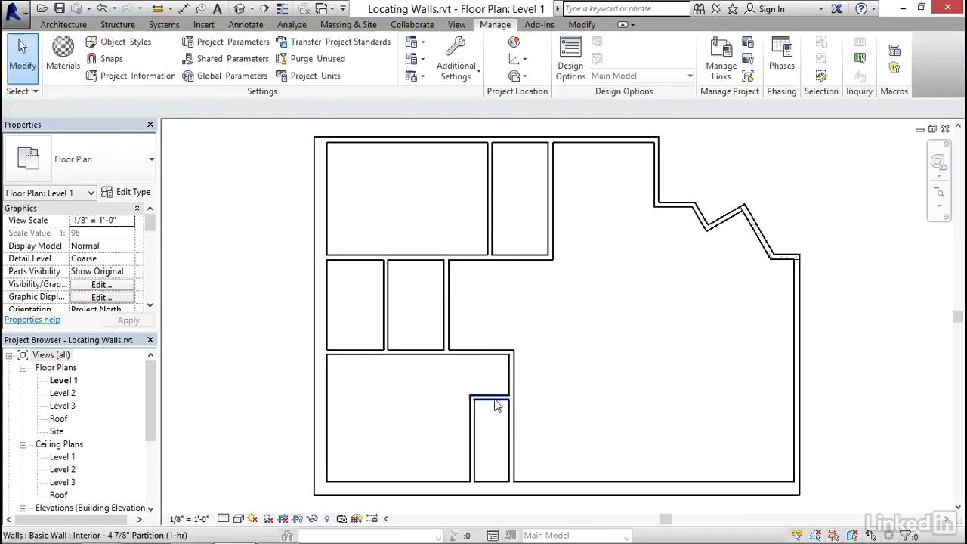
left_click(469, 390)
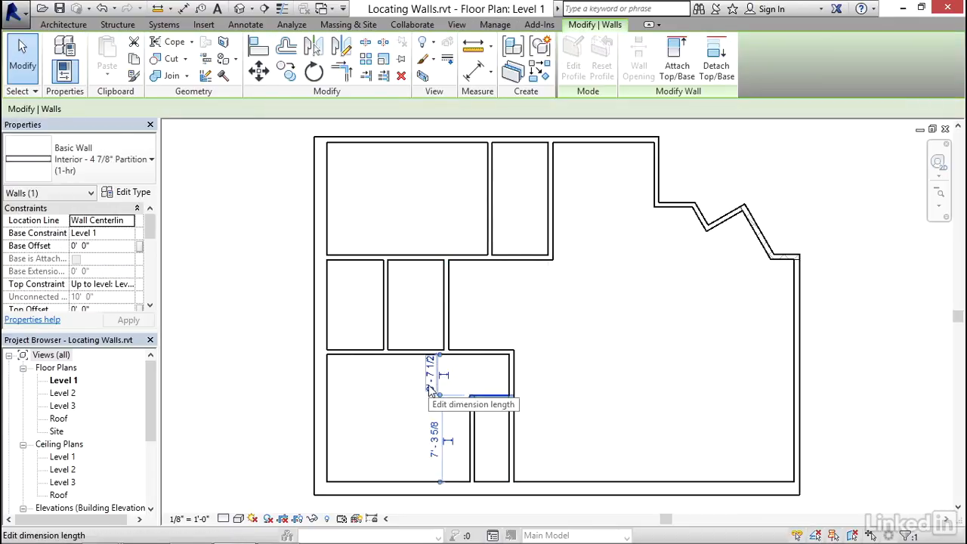